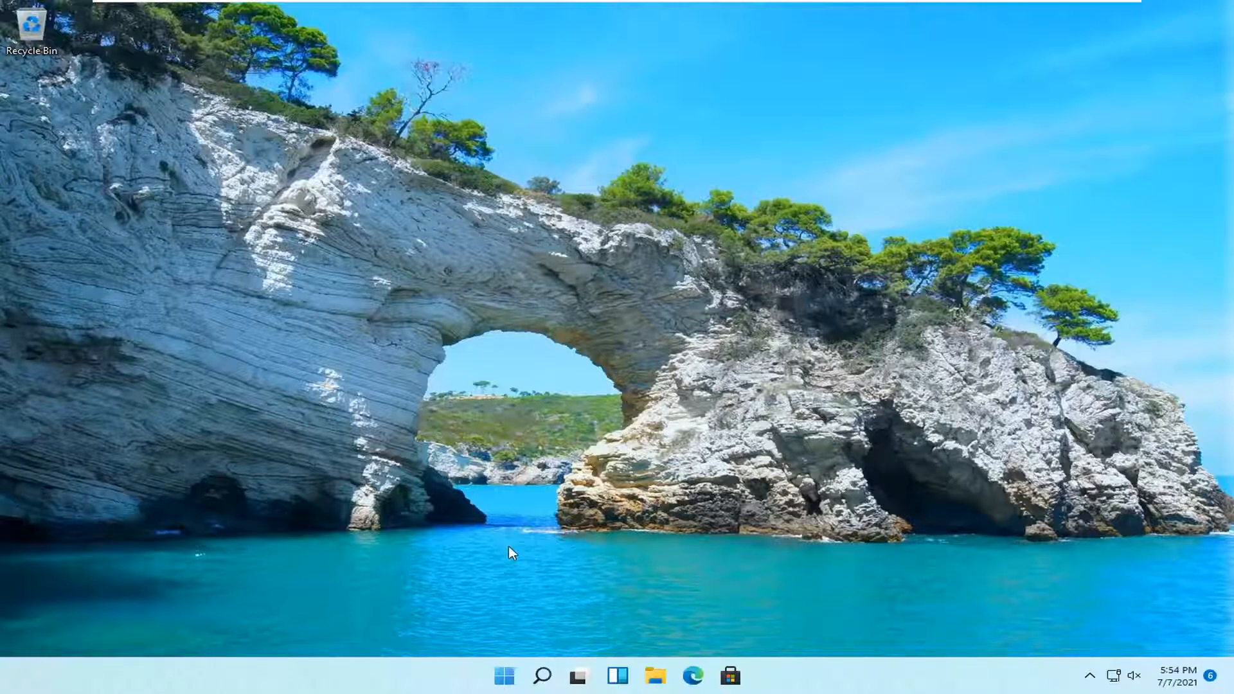
pyautogui.moveTo(526, 576)
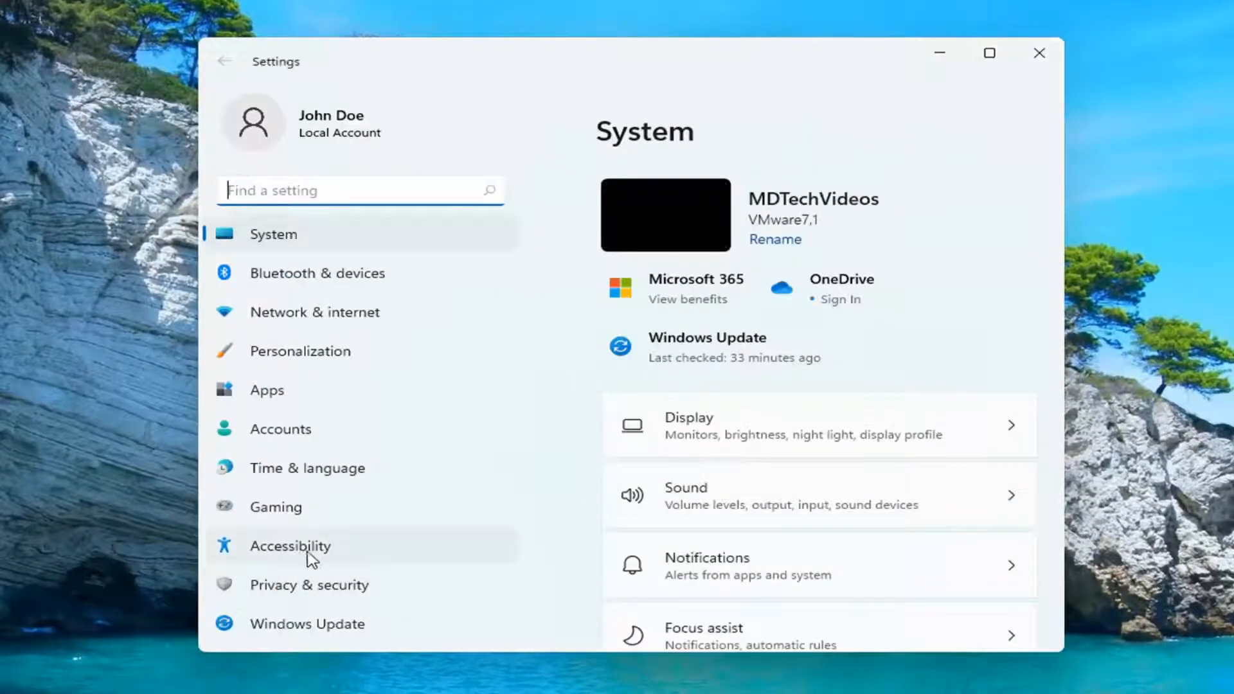
# Open Accessibility from the sidebar and scroll down to the Interaction section
pyautogui.click(288, 546)
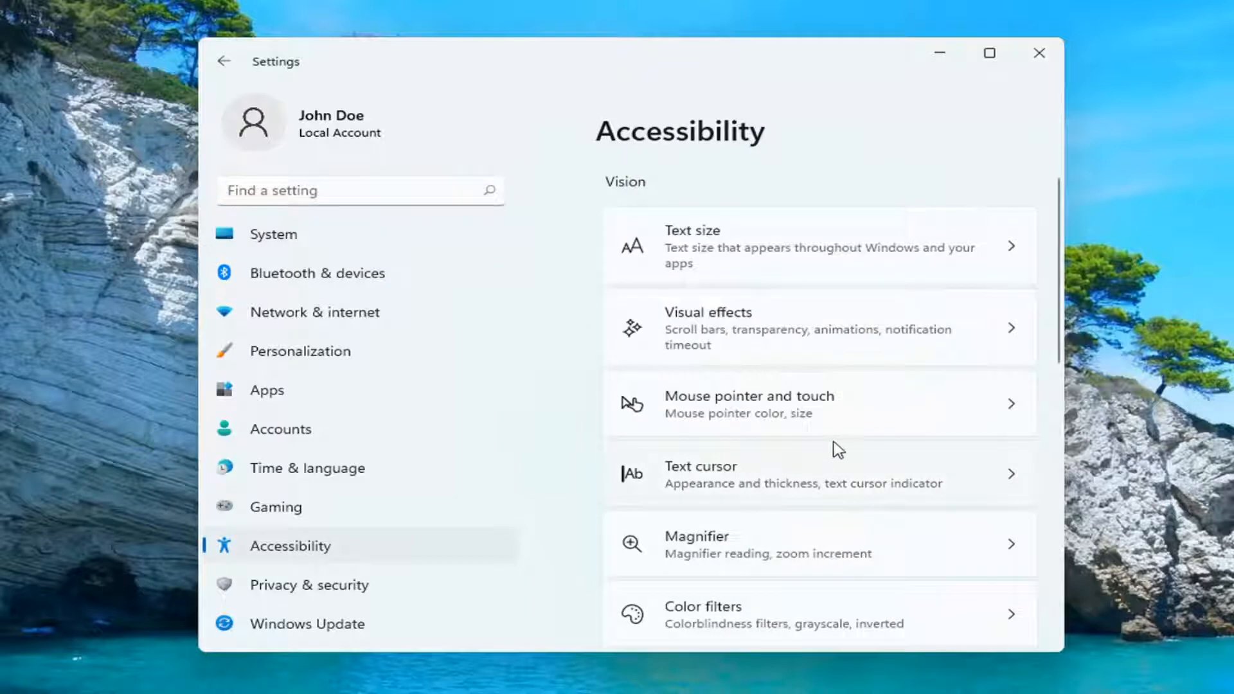
pyautogui.scroll(-3)
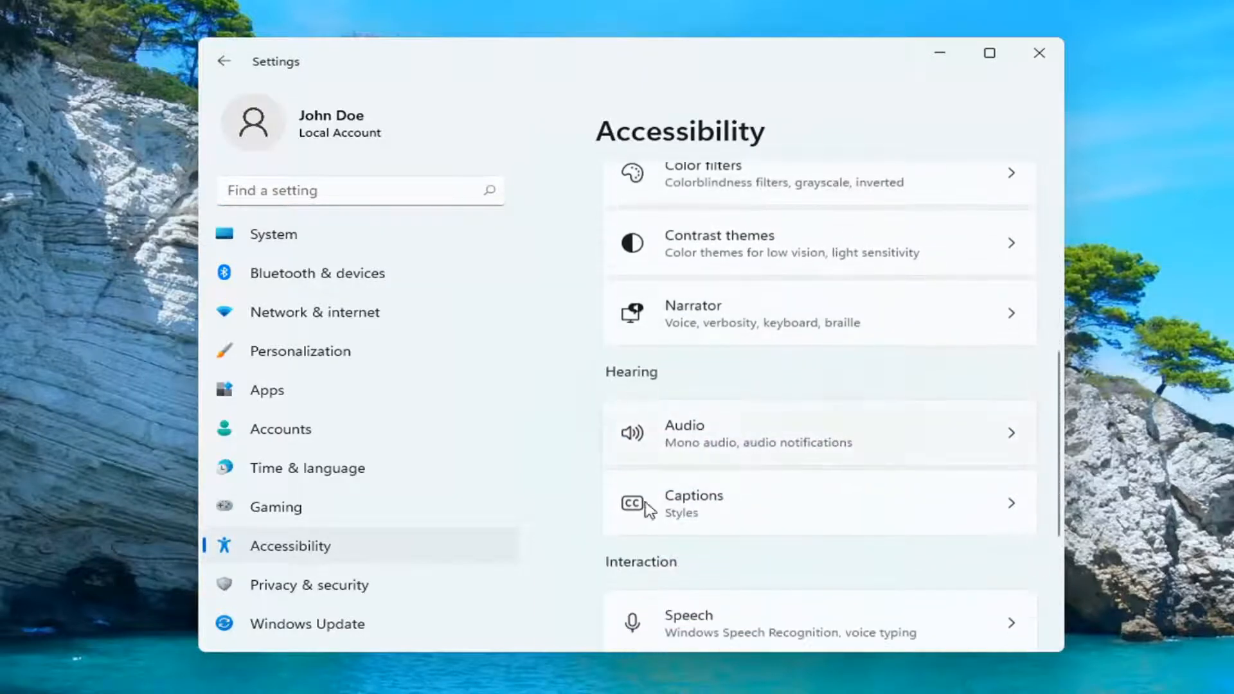
pyautogui.scroll(-3)
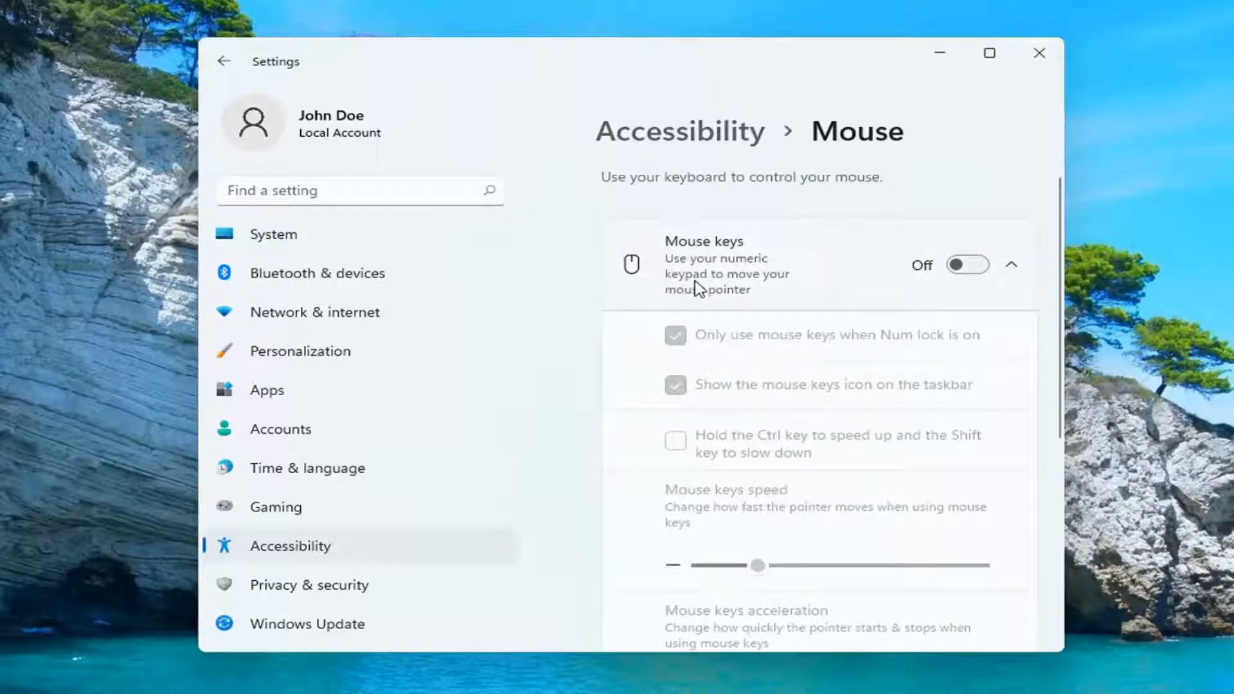
# Switch the Mouse keys toggle to On, scroll through its options, and close Settings
pyautogui.click(967, 264)
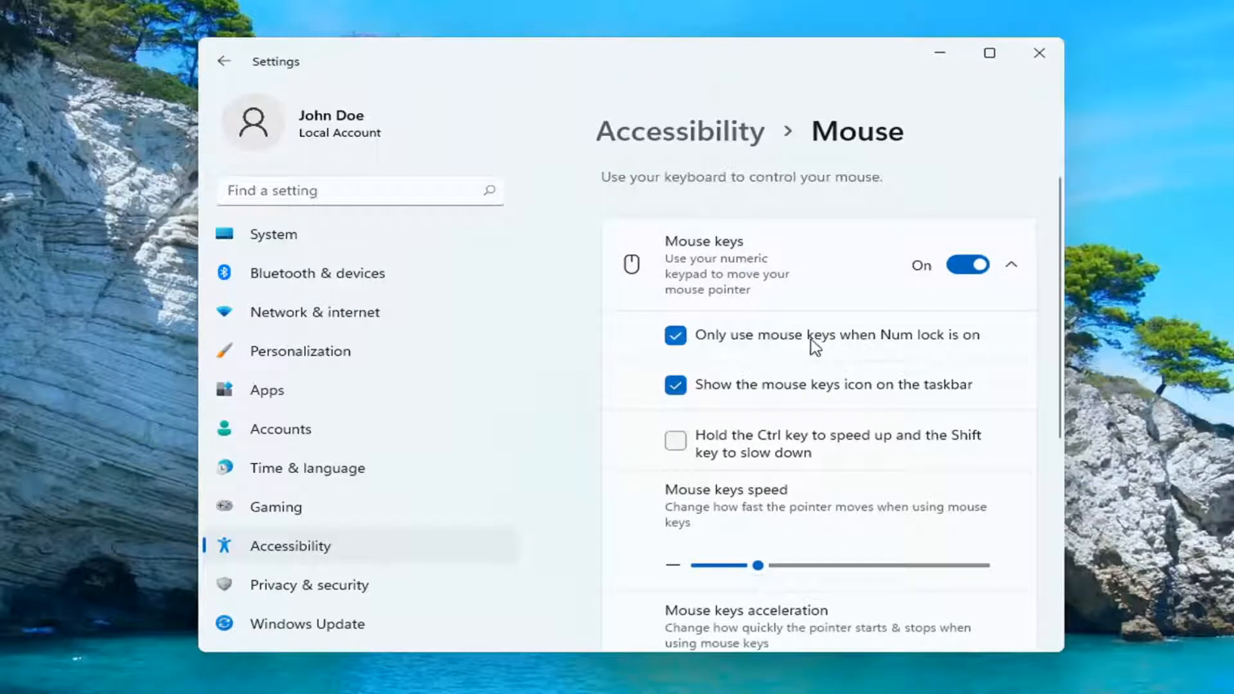
pyautogui.moveTo(971, 360)
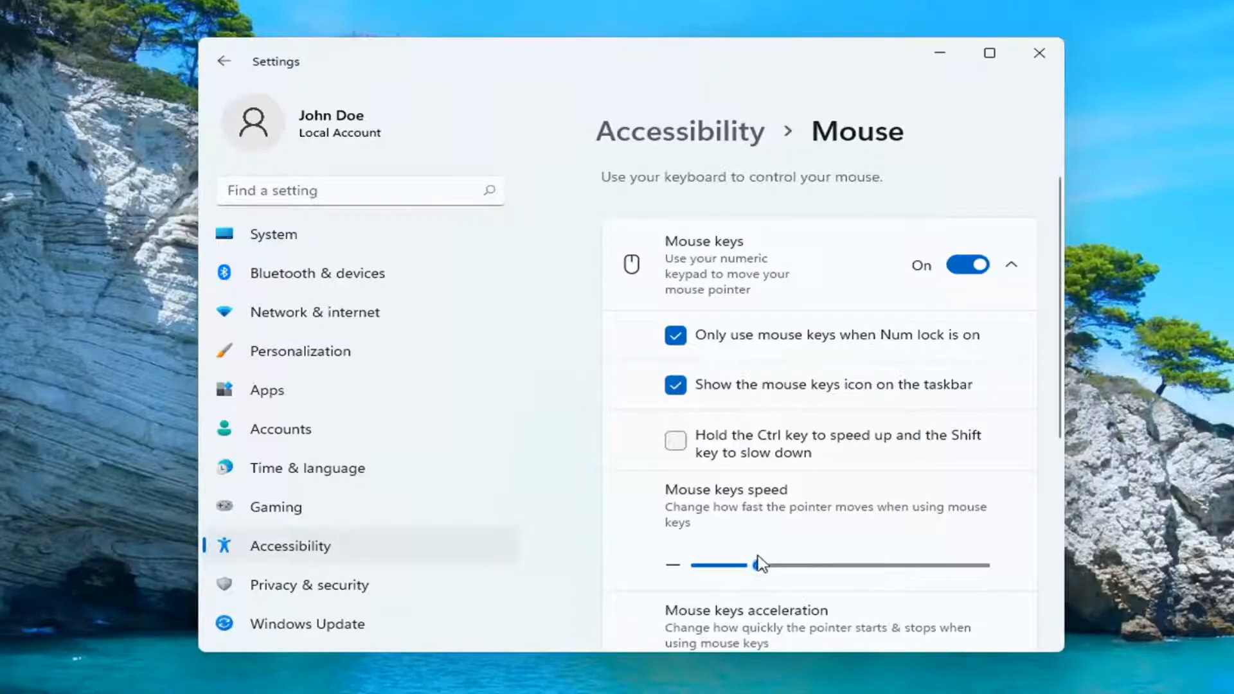
pyautogui.scroll(-3)
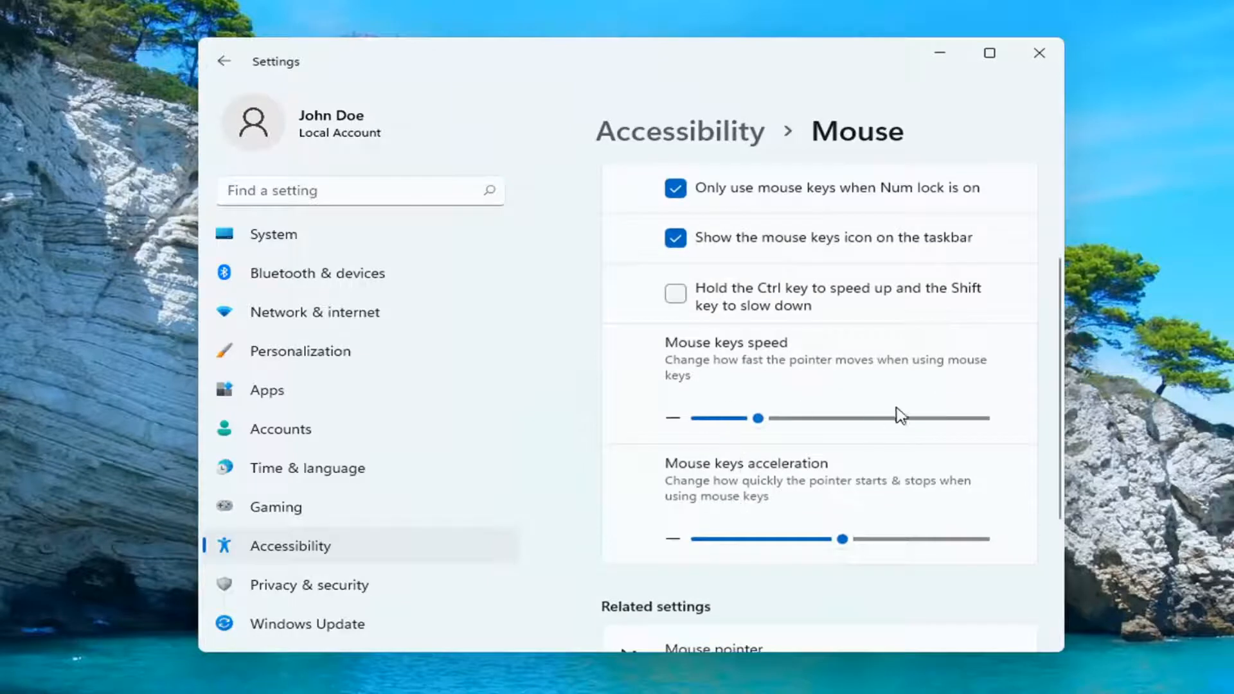
pyautogui.scroll(-3)
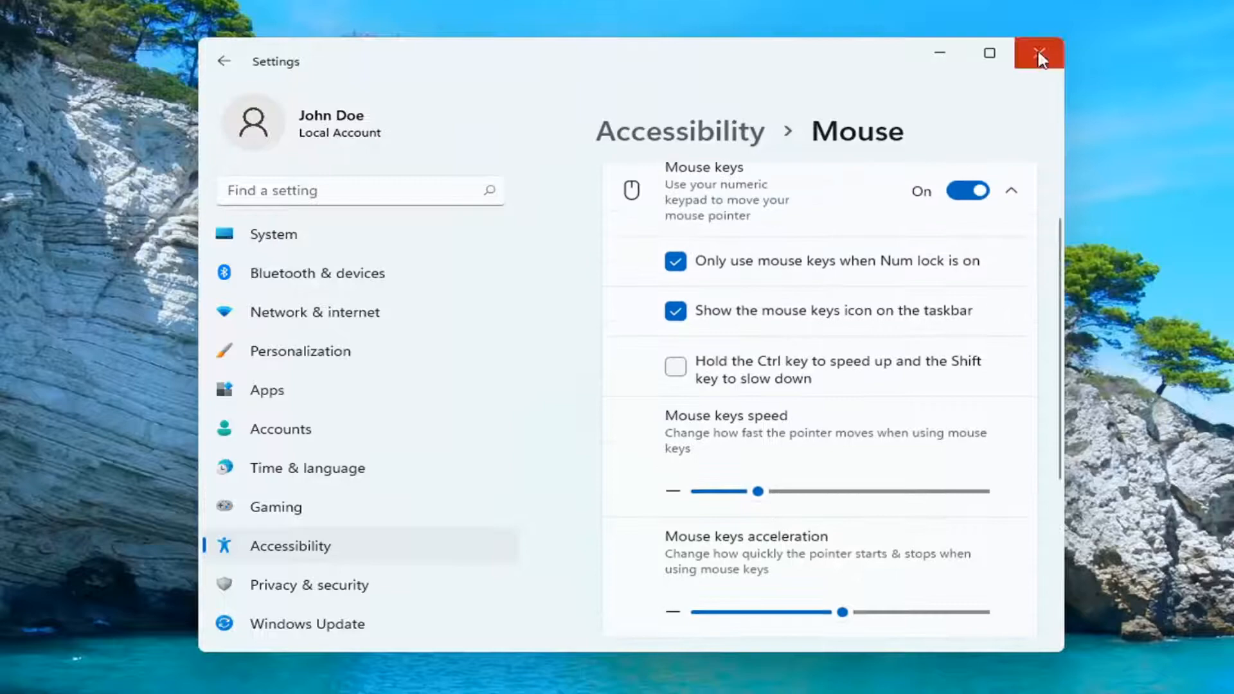
pyautogui.click(1038, 54)
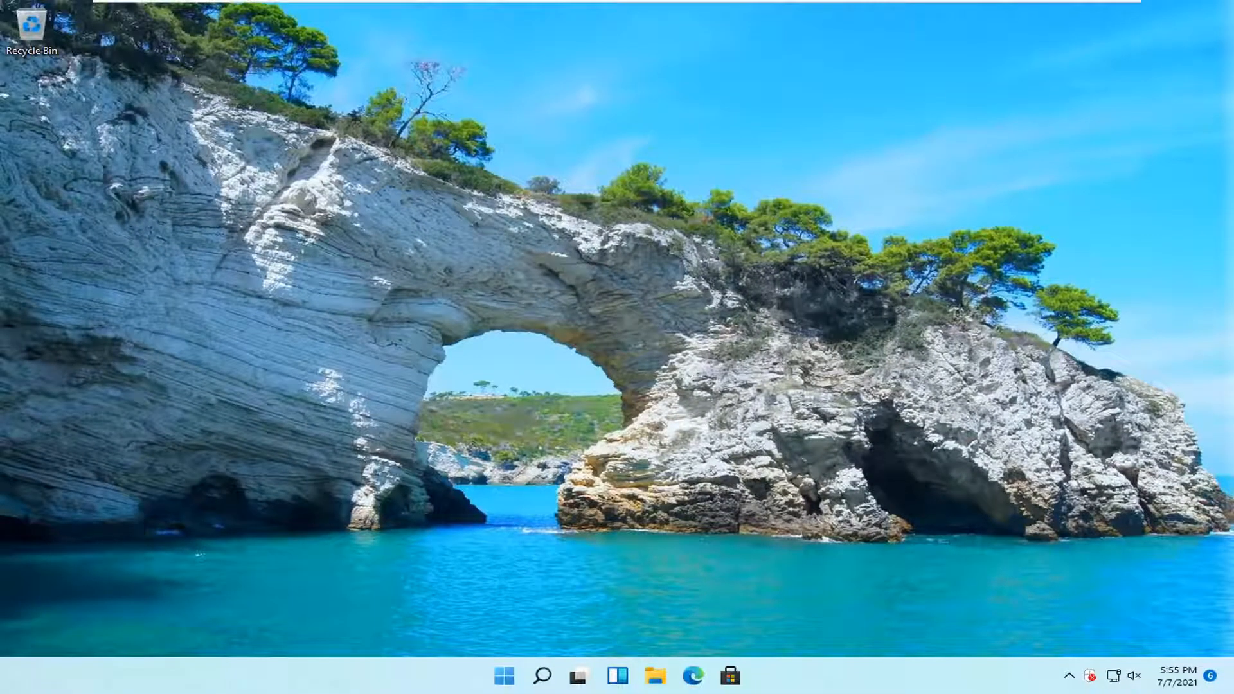